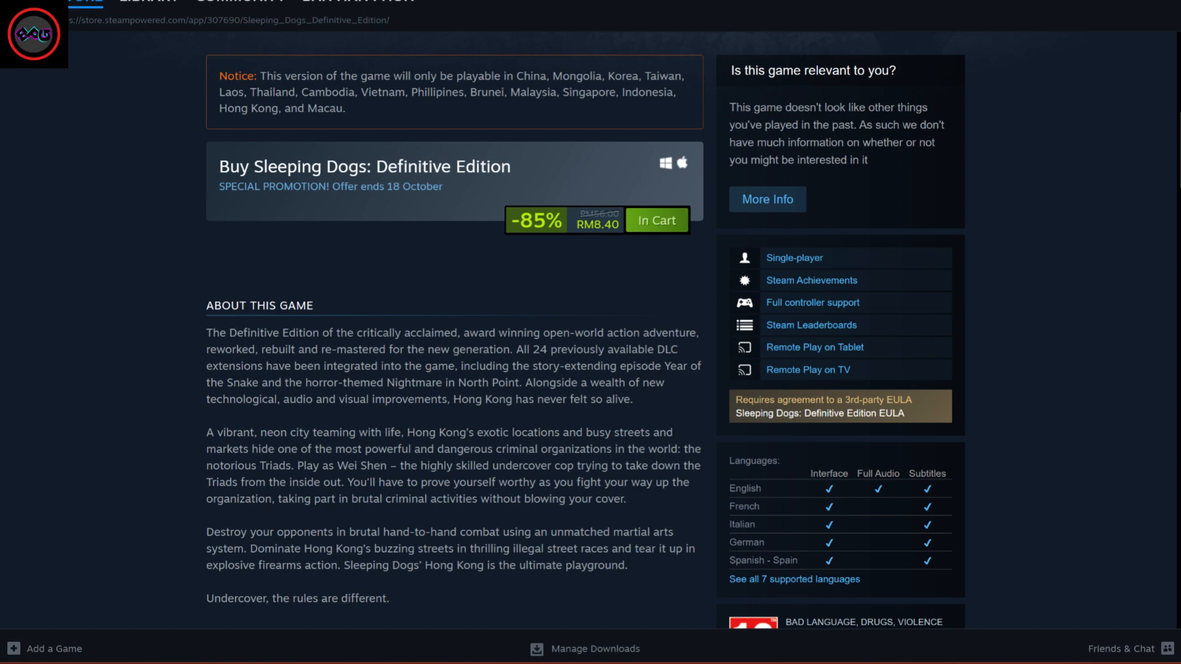
- Go to the cart holding the discounted Sleeping Dogs: Definitive Edition to begin checkout
left_click(653, 221)
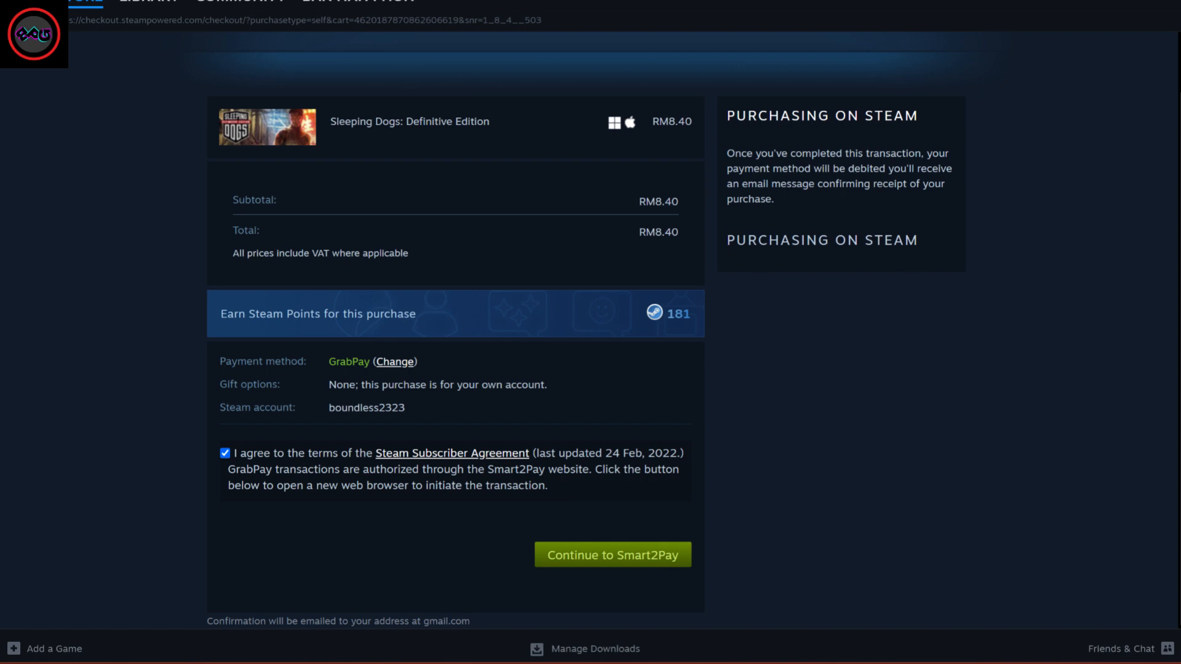
- Continue the RM8.40 GrabPay order from Steam's review page to Smart2Pay
left_click(611, 555)
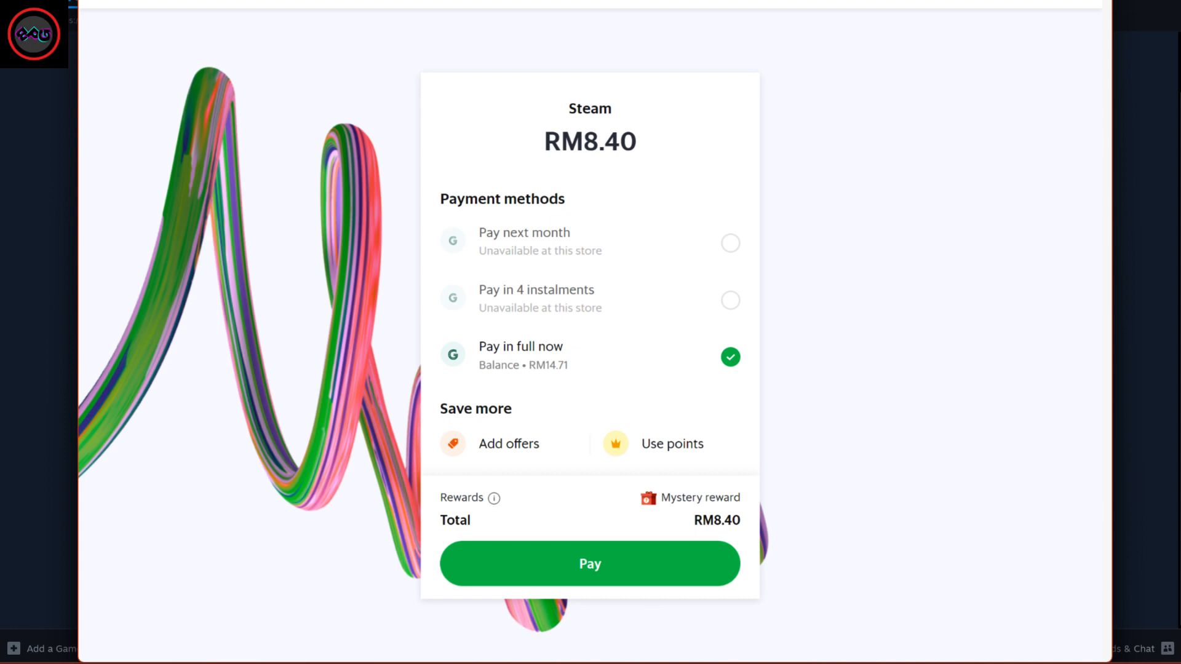
- Pay the RM8.40 Steam charge in full now from the GrabPay wallet balance
left_click(589, 564)
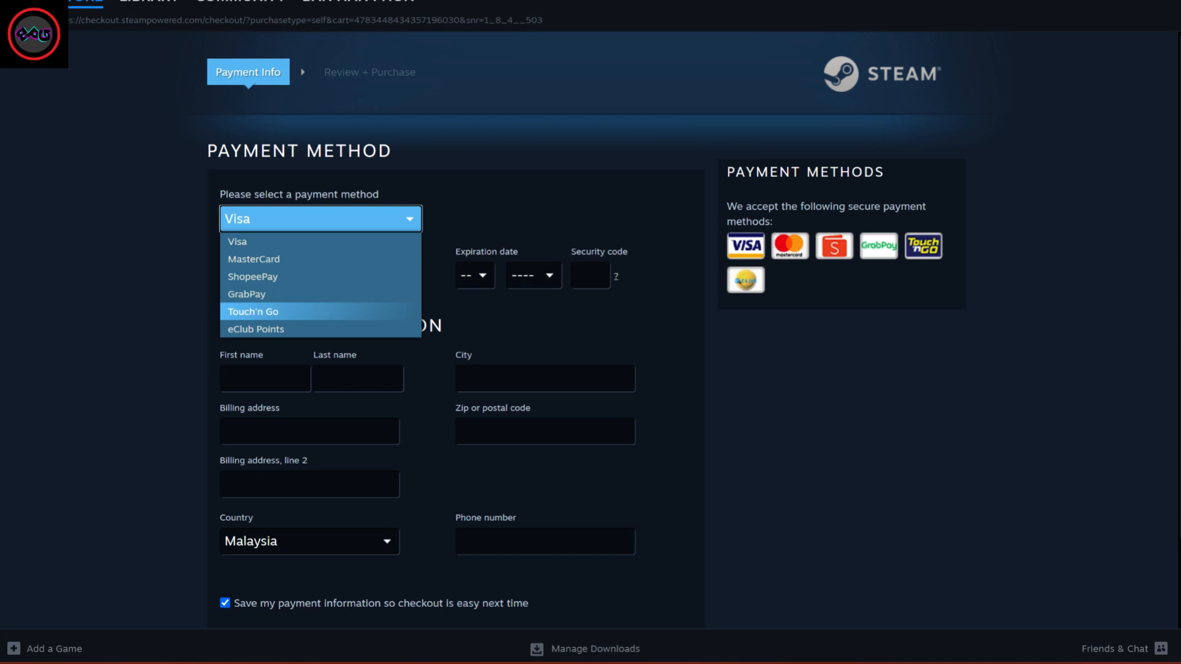
- Choose Touch 'n Go as the payment method for the Planet of Lana purchase
left_click(252, 311)
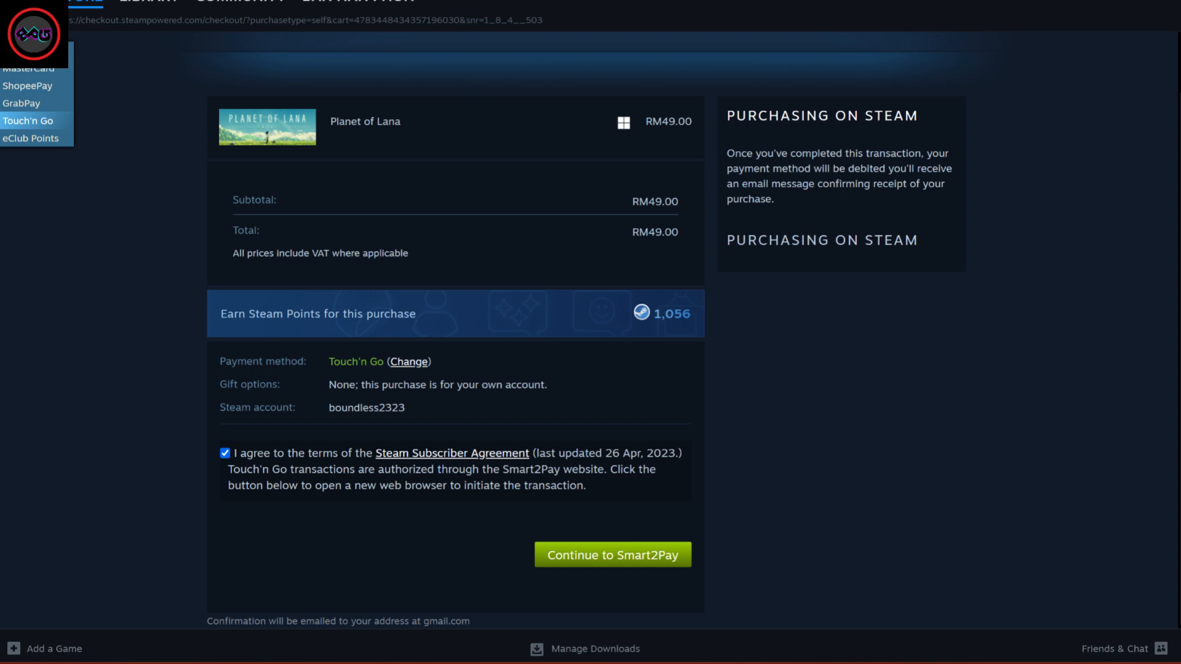
- Continue the RM49.00 Planet of Lana order to Smart2Pay's Touch 'n Go QR payment page
left_click(611, 555)
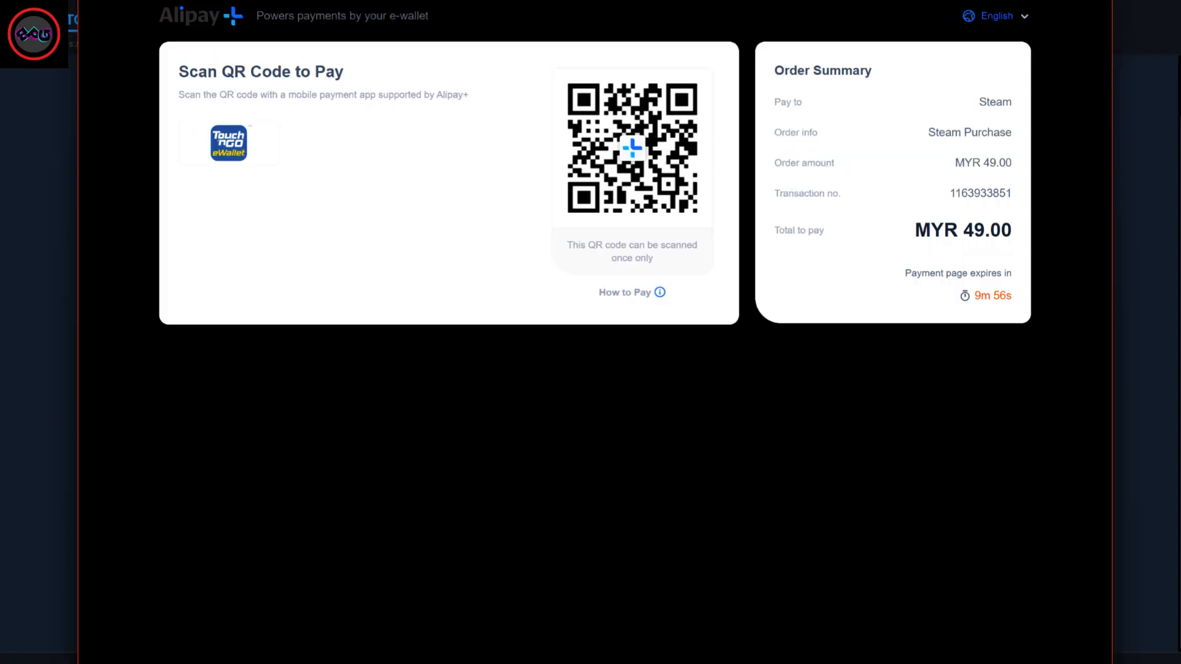